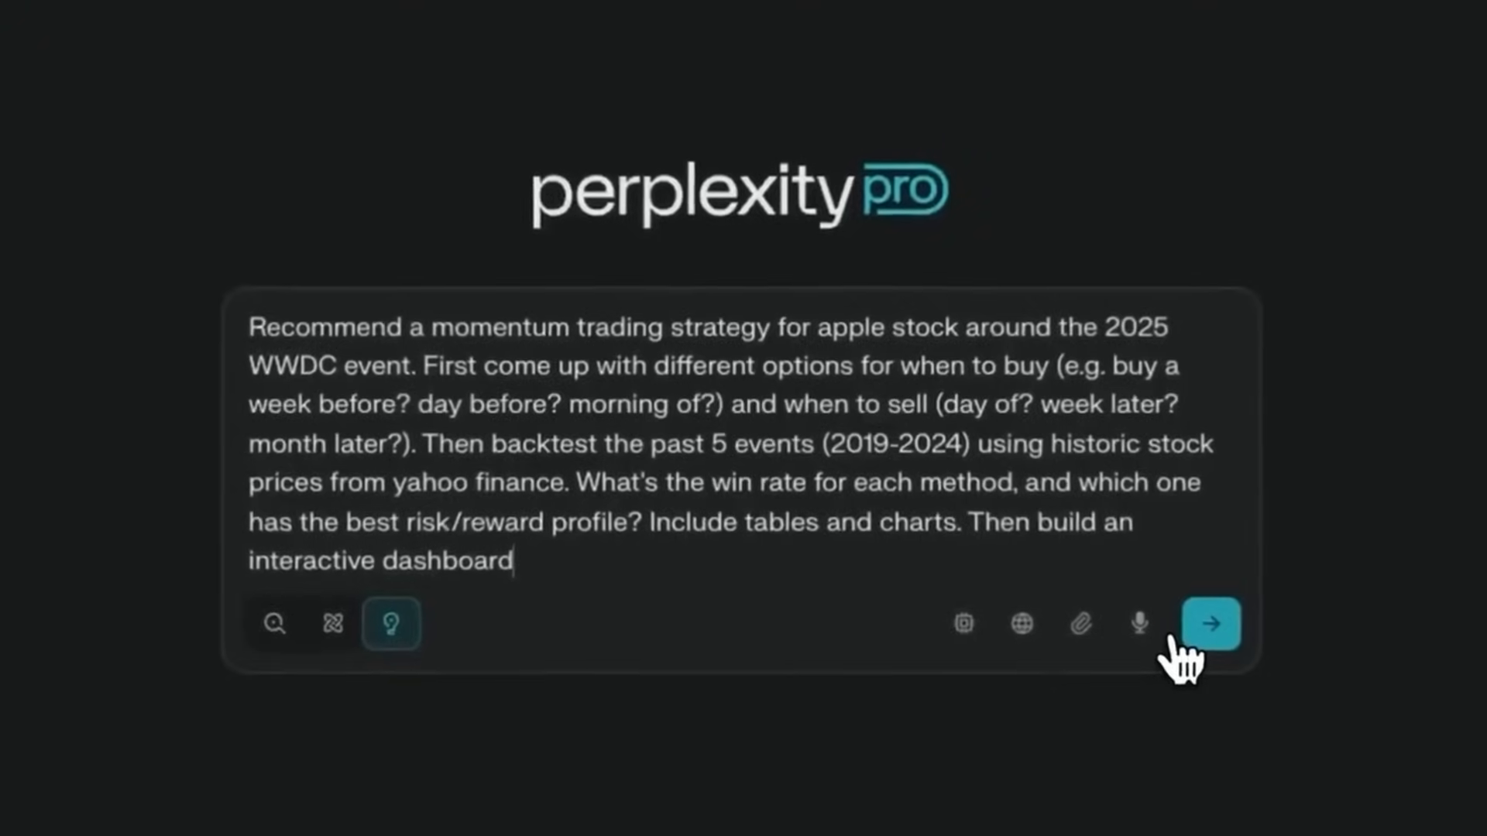
Step: Submit the WWDC Apple momentum-strategy backtesting prompt to Perplexity Pro
left_click(1214, 626)
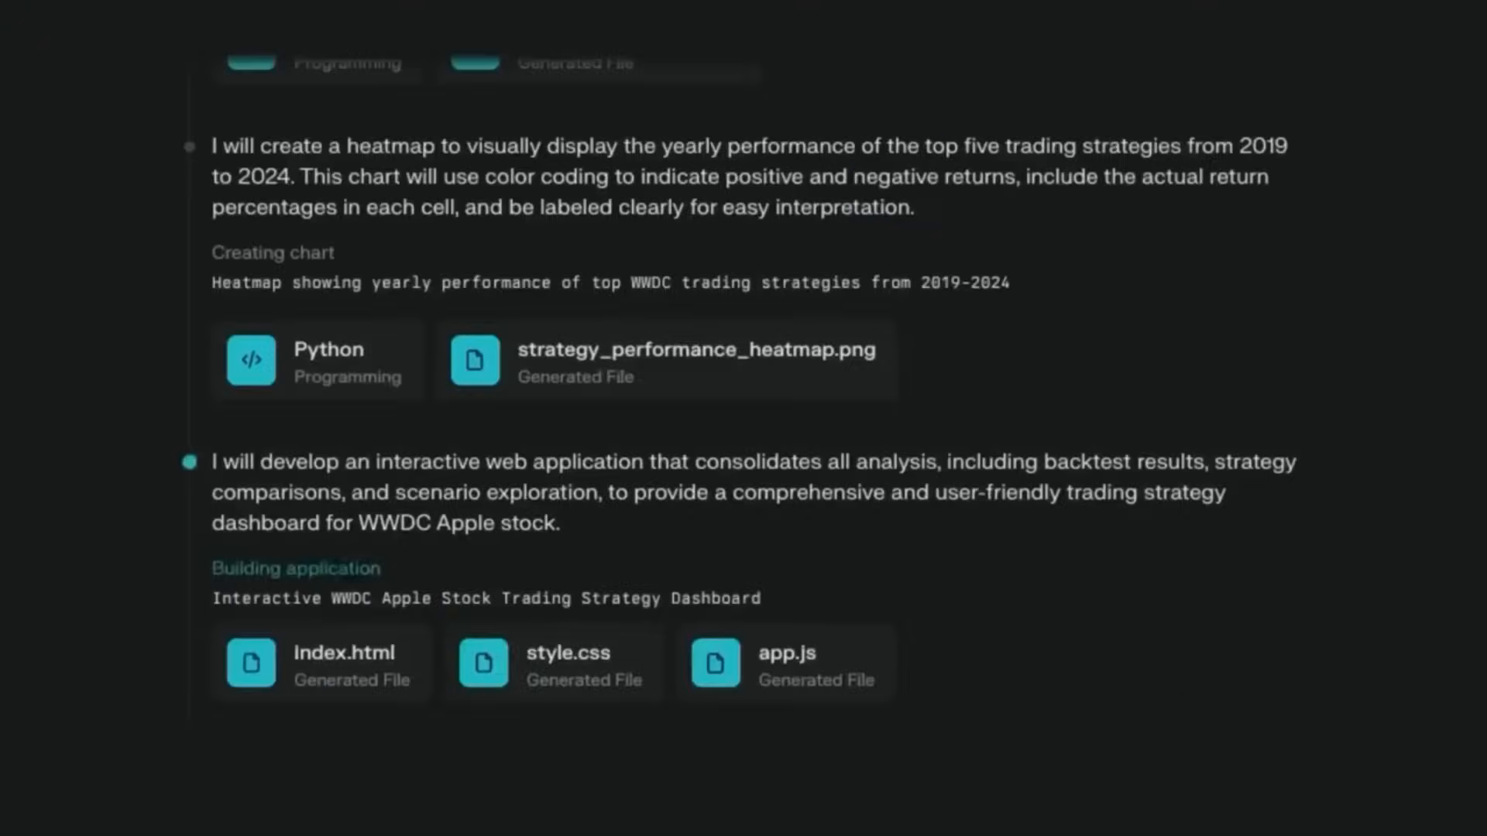